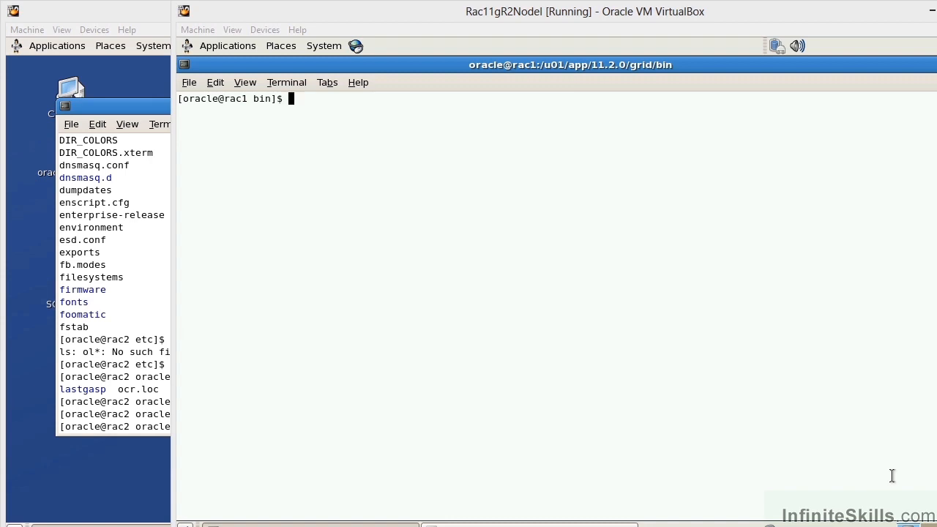
mouse_move(699, 306)
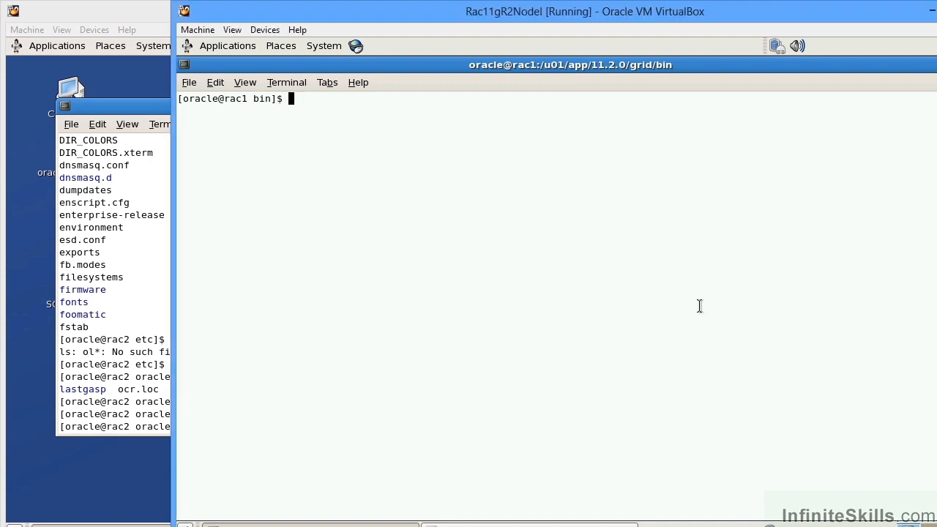
Source oraenv with ORACLE_SID +ASM1 on rac1 and enter ocrcheck.
type(". oraenv")
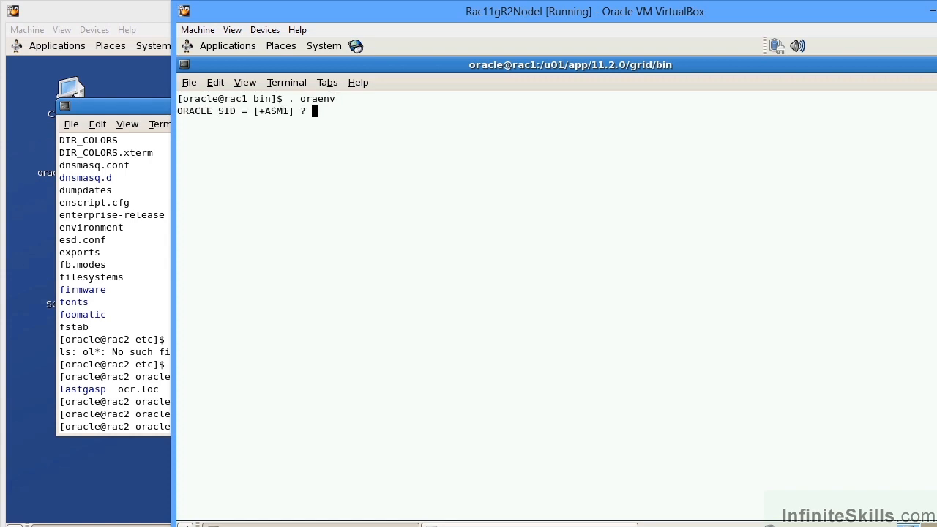
type("+ASM1")
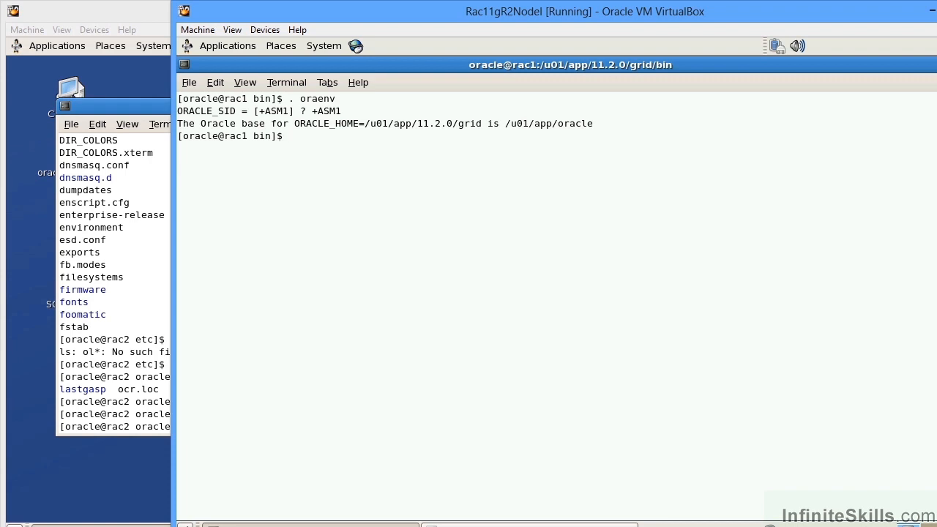
type("ocrcheck")
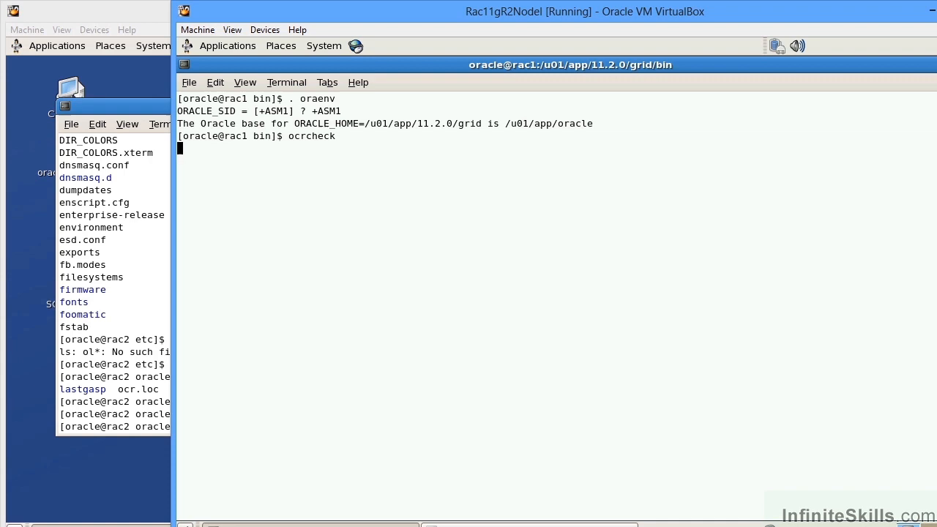
Run ocrcheck on rac1, showing the OCR in +RAC1 with integrity checks succeeded.
key("Return")
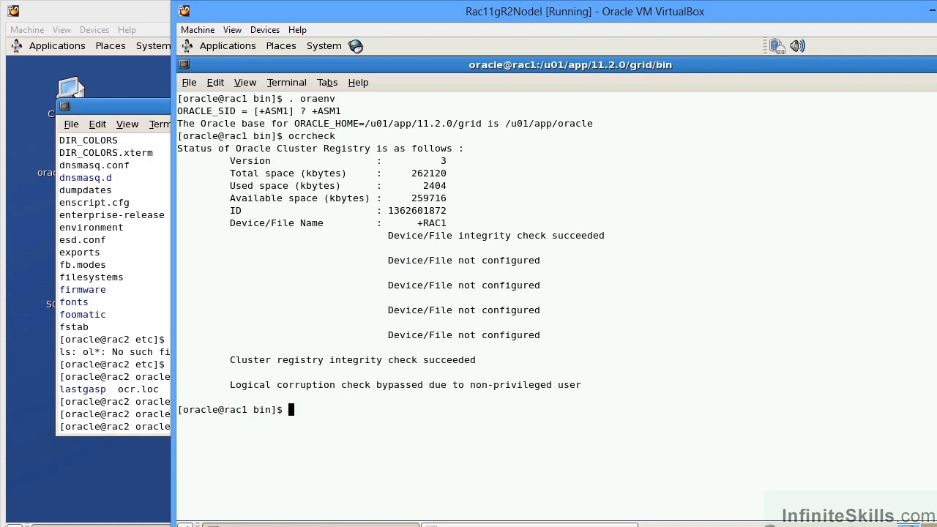
mouse_move(412, 168)
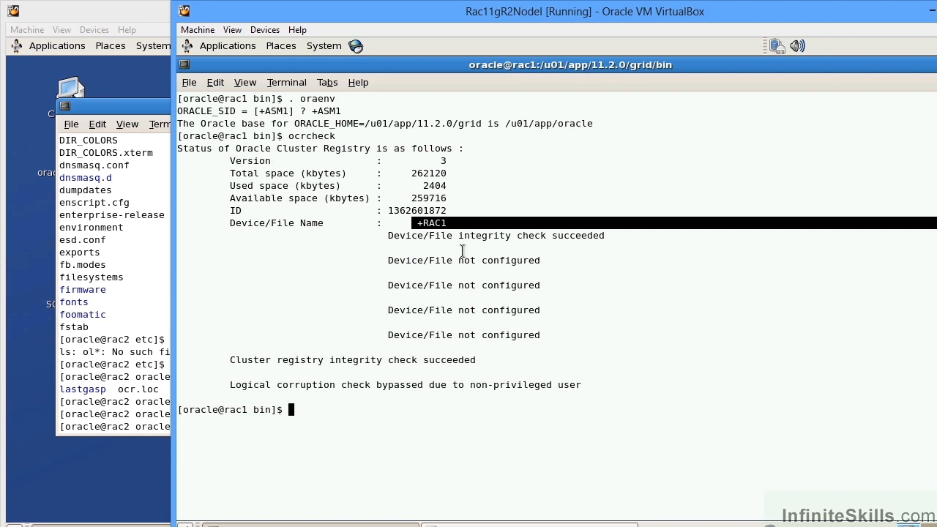
Browse asmcmd through +RAC1/rac-scan/OCRFILE to REGISTRY.255.817584419, then exit asmcmd.
type("asmcmd")
type("cd R")
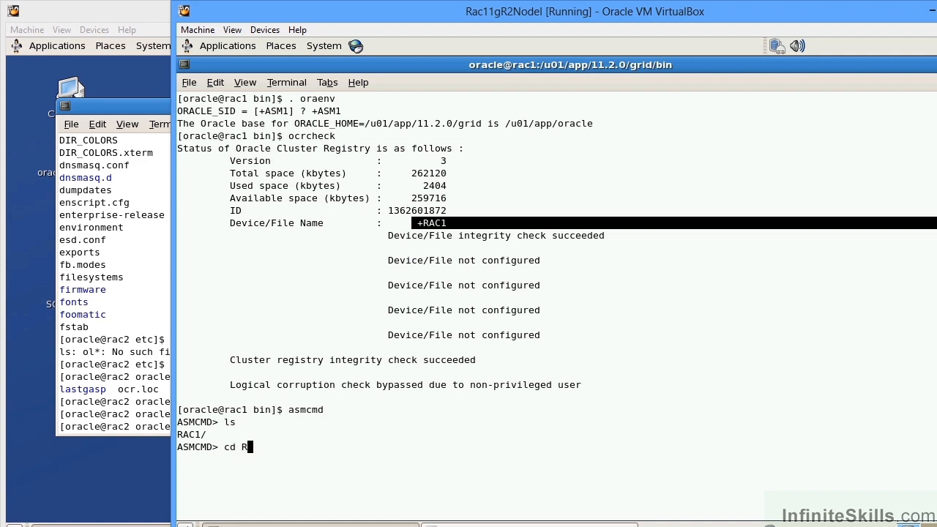
type("AC1")
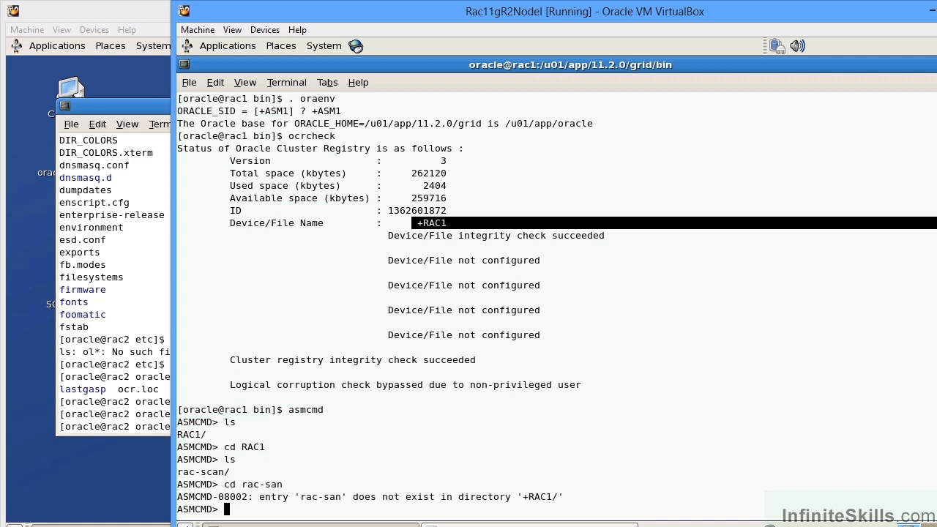
type("cd rac-scan")
type("ls")
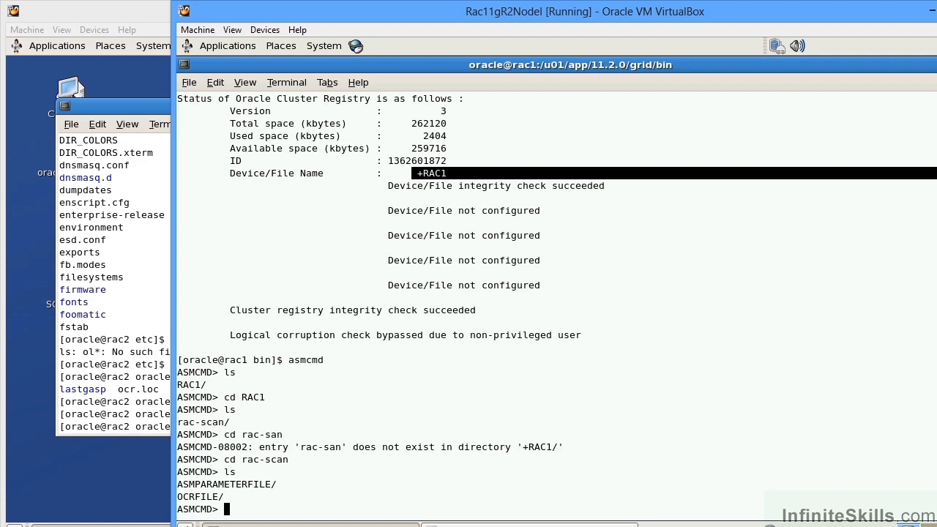
type("cd OCRFILE")
type("ls")
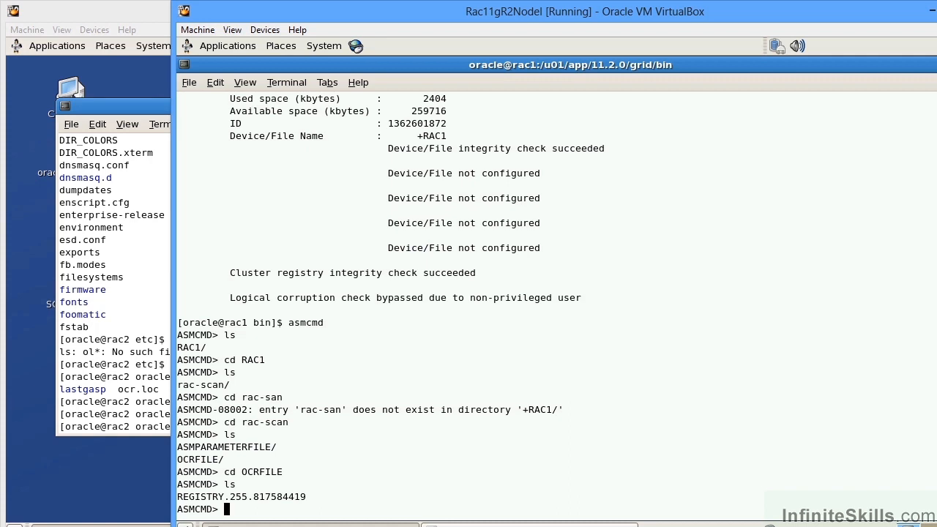
type("exit")
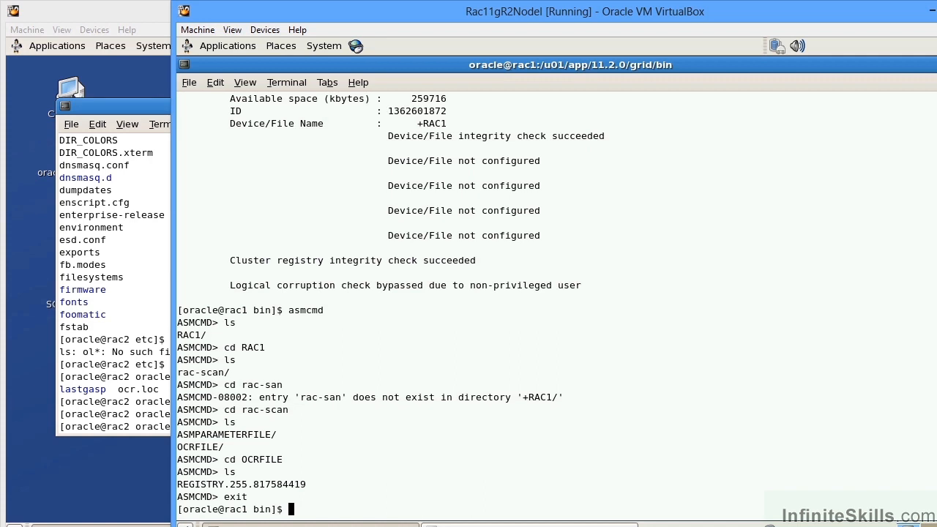
mouse_move(141, 298)
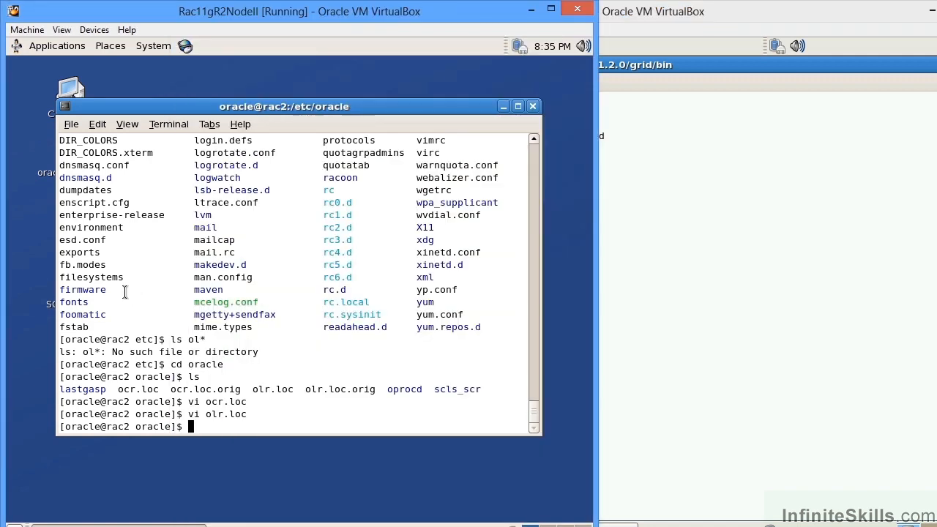
On rac2, list /etc/oratab, mark the +ASM2 entry, and source oraenv with +ASM2.
type(". oraenv")
type("+ASM2")
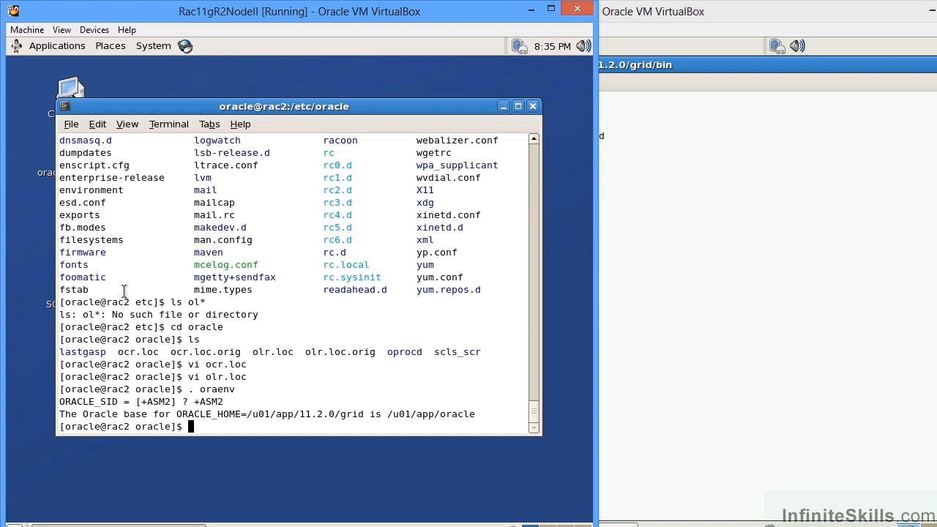
type("cat /etc/")
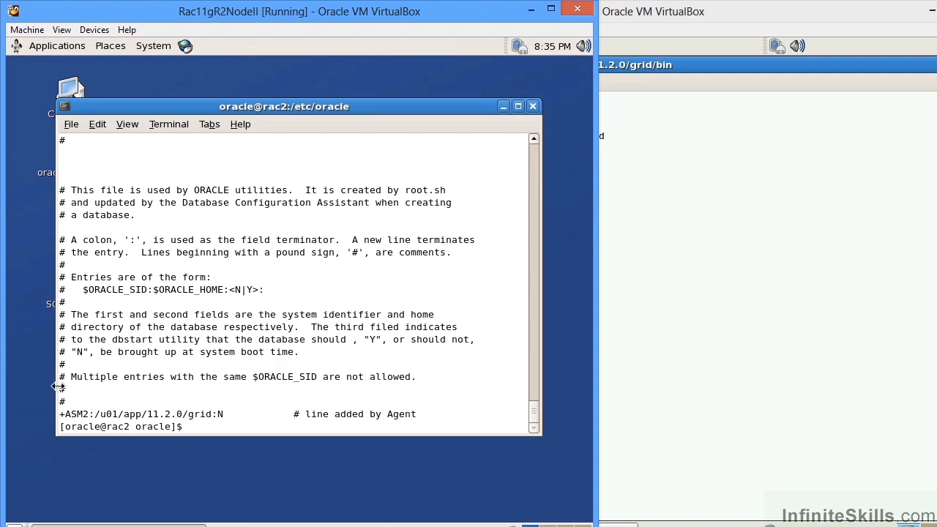
double_click(74, 414)
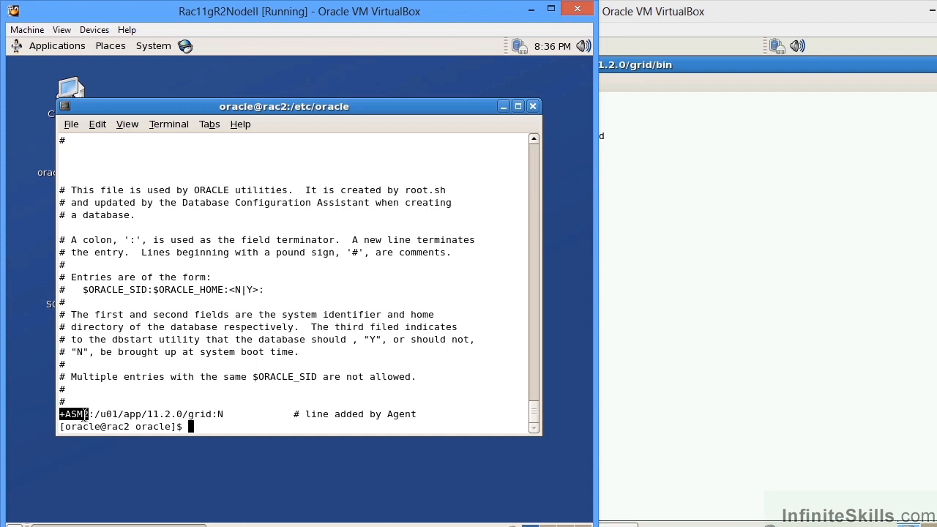
type(". oraenv")
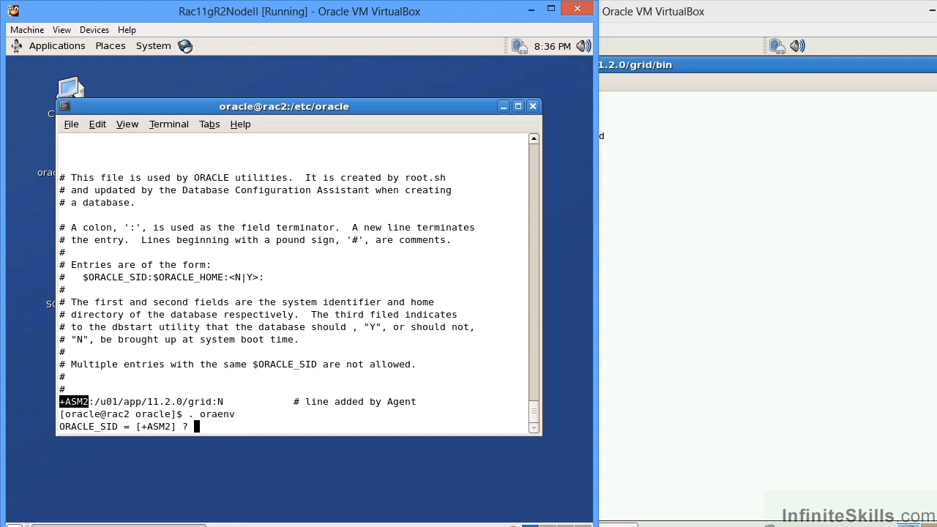
type("+ASM2")
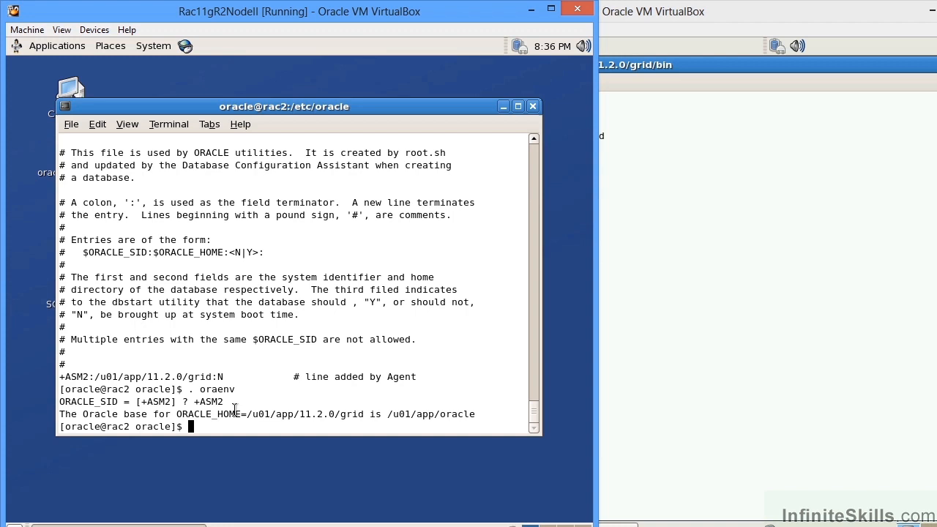
Run ocrcheck on rac2 and clear the terminal.
type("ocrchec")
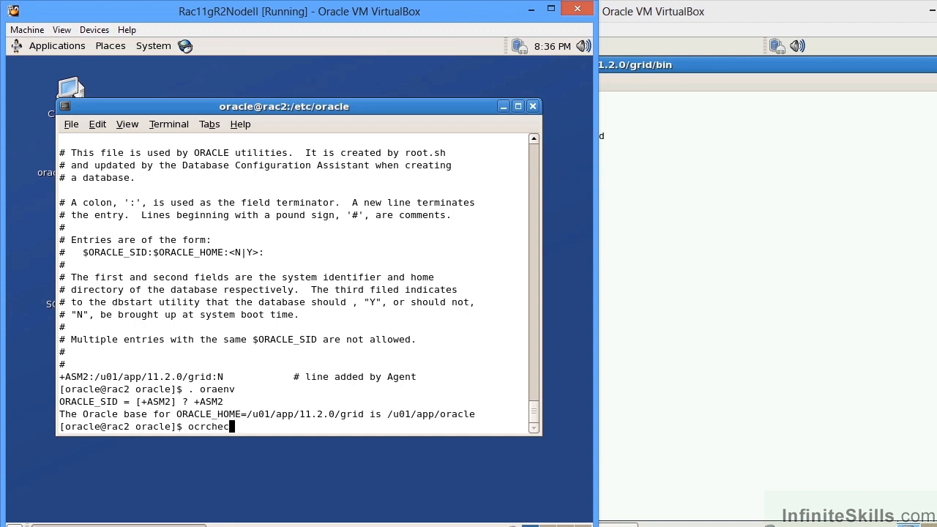
key("Return")
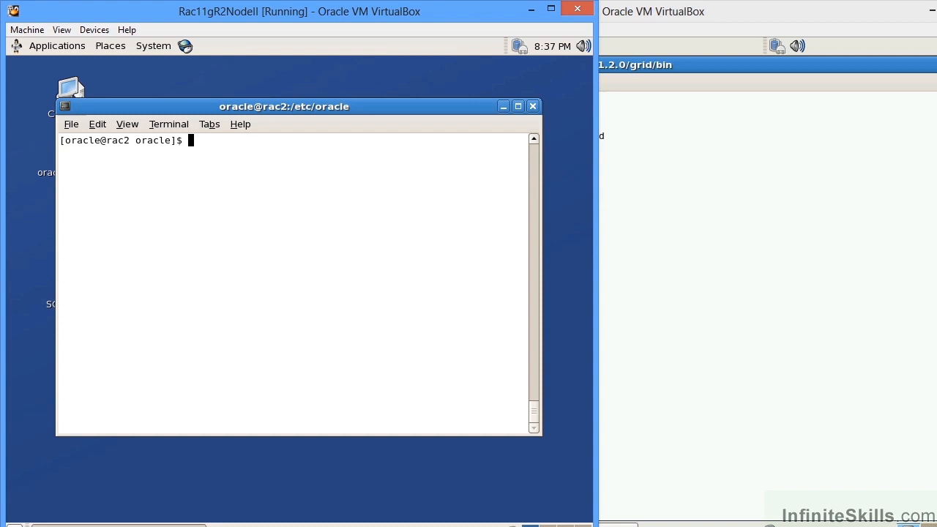
Run 'ocrcheck -local' on rac2 and highlight the PROCL-26 'Permission denied' error.
type("ocr")
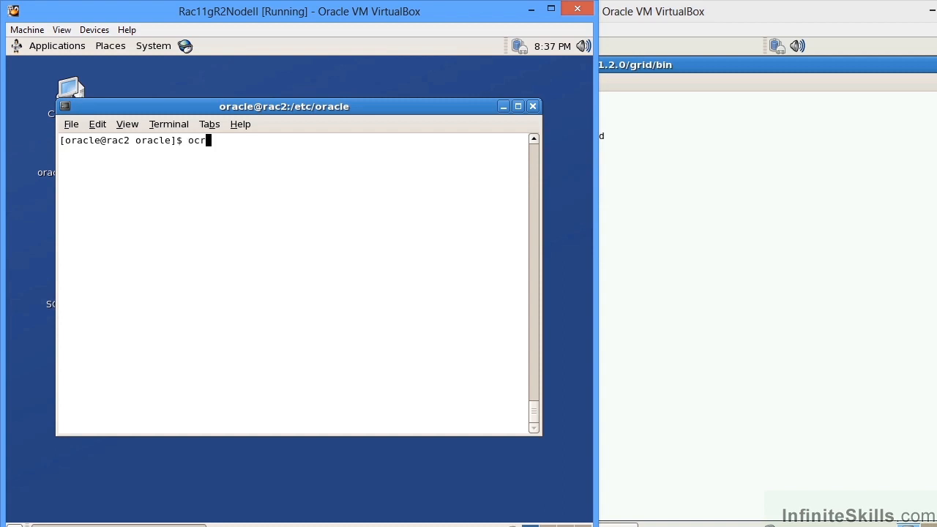
type("check -local")
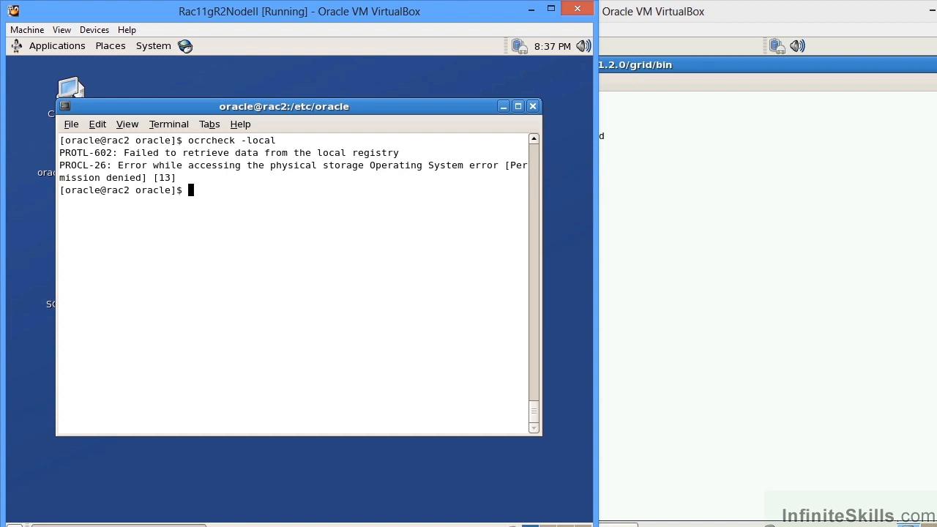
double_click(80, 178)
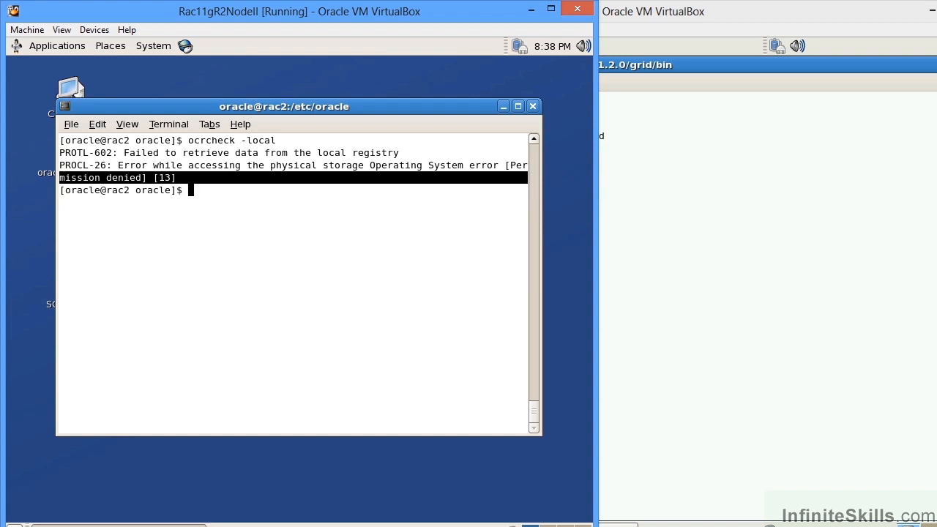
Become root on rac2 and rerun oraenv, ending with ORACLE_SID +ASM2.
type("su -")
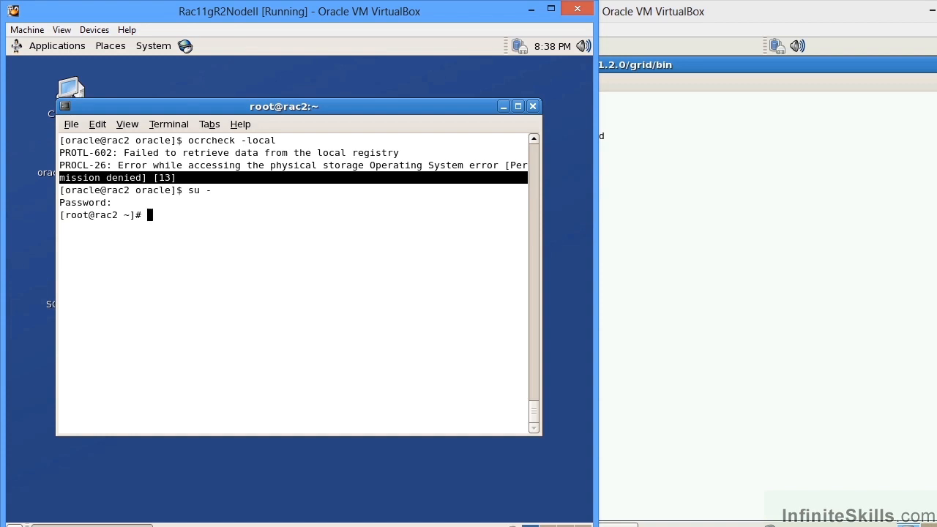
type(". oraenv")
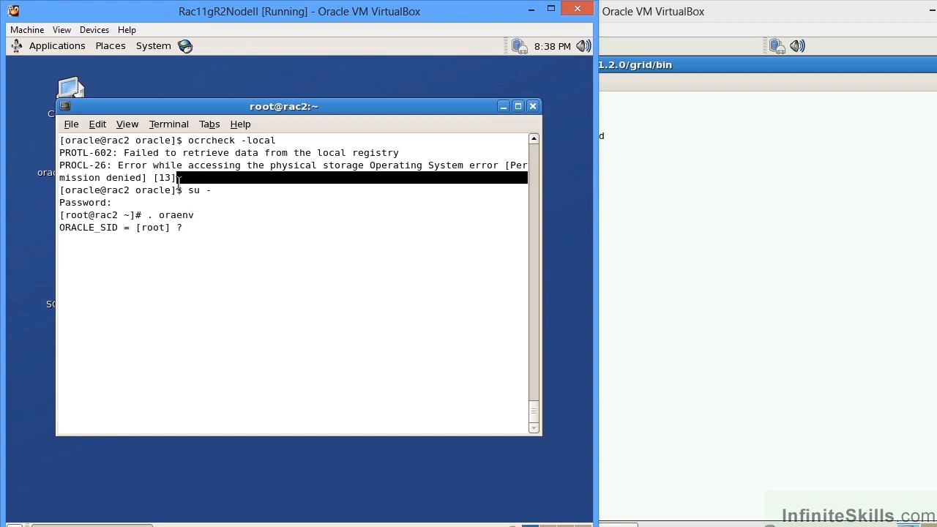
type("+ASM2")
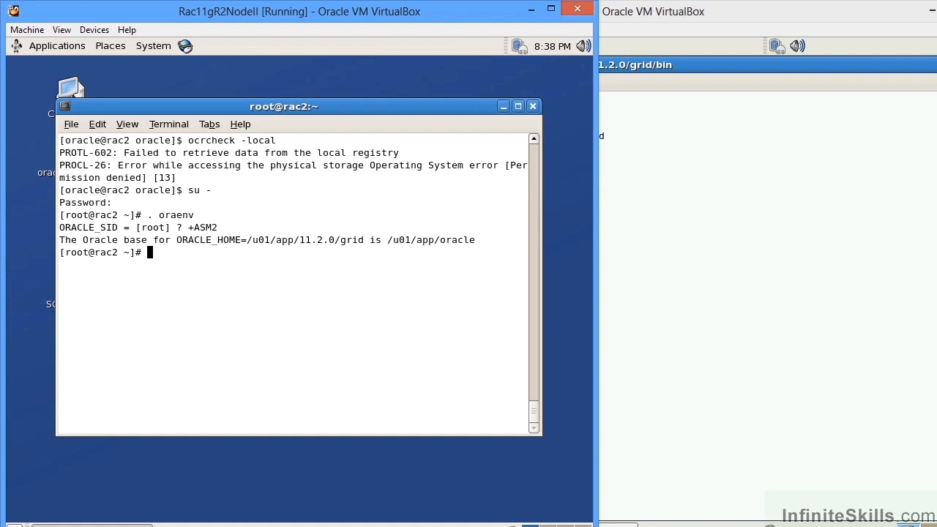
type(". oraenv")
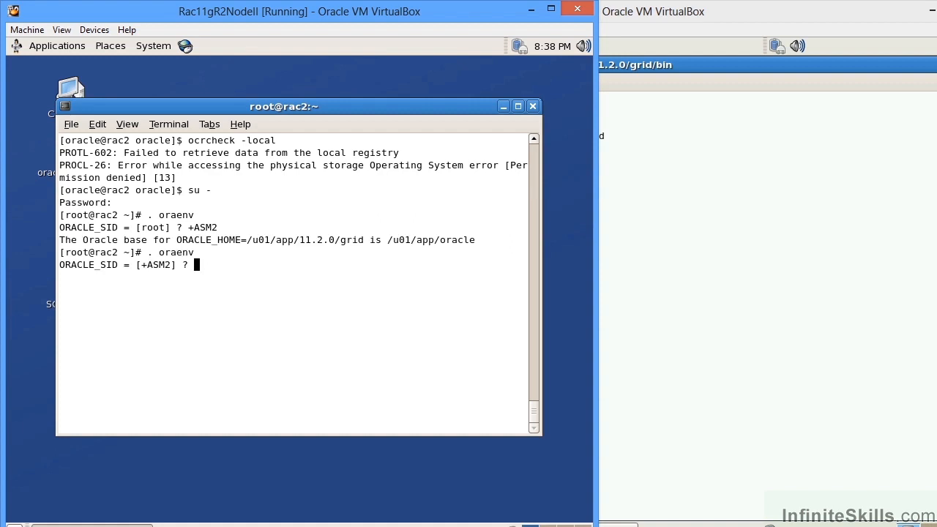
type("asdas")
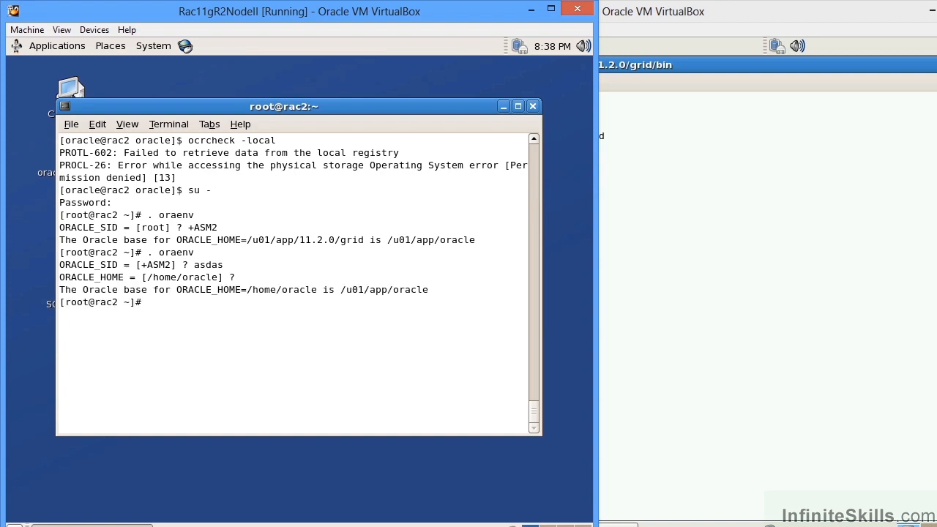
type(". oraenv")
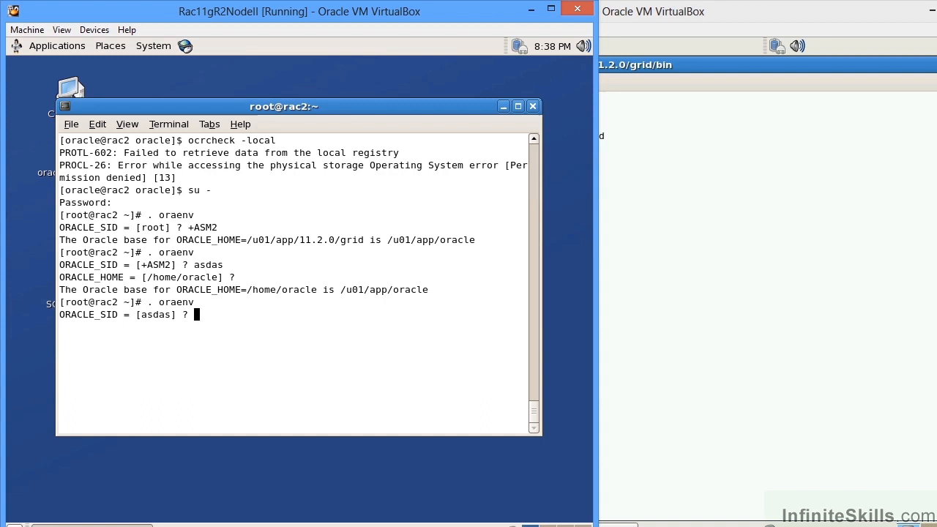
type("+ASM2")
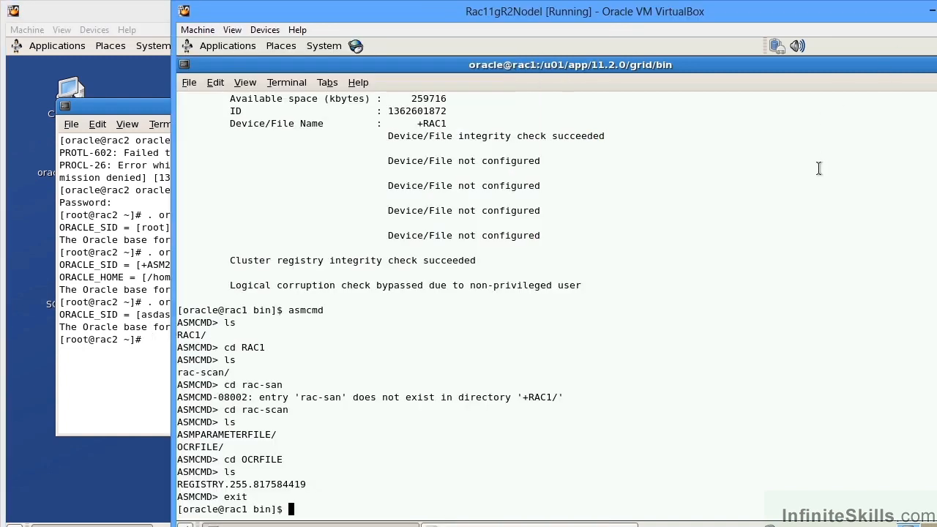
As root on rac1, run 'ocrcheck -local' and mark the rac1.olr file path.
type("su -")
type(". oraenv")
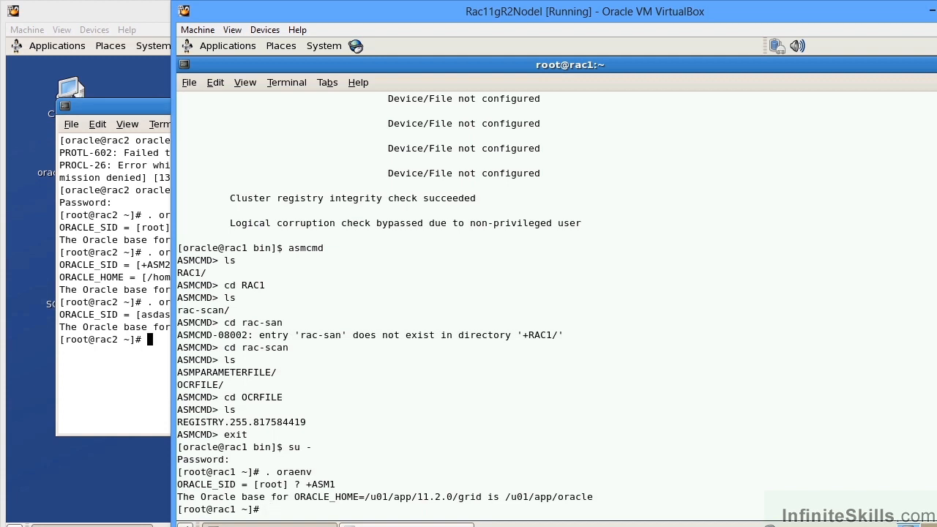
type("ocrcheck")
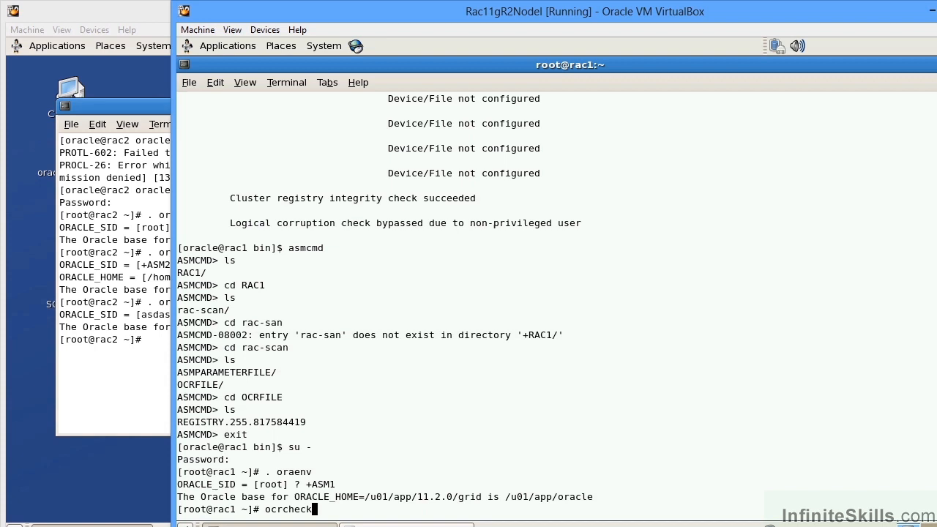
type("-local")
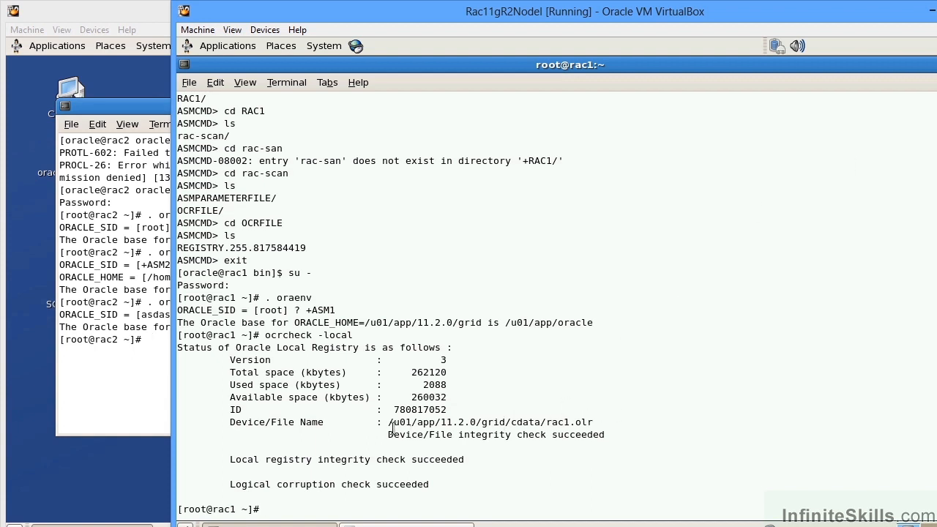
double_click(395, 422)
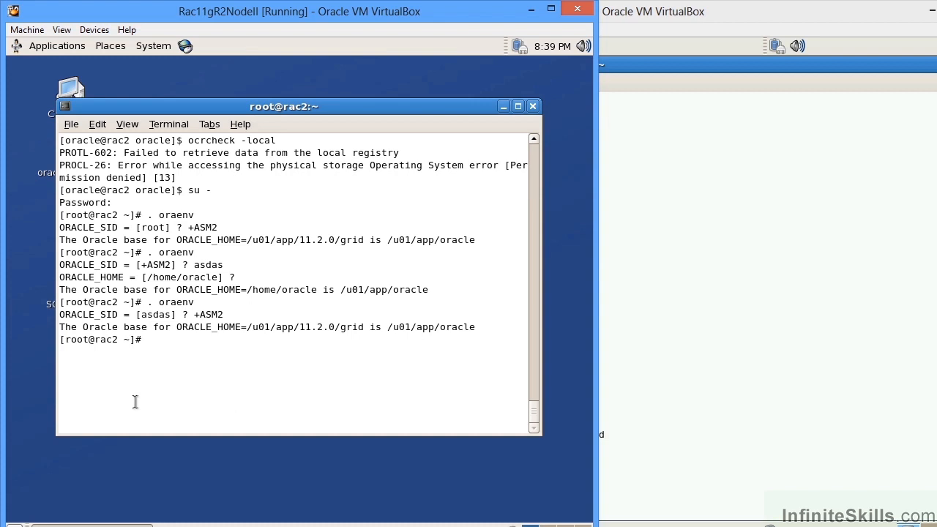
Run 'ocrcheck -local' on rac2, list /u01/app/11.2.0/grid/cdata/, and open rac2.olr in vi.
type("ocrcheck -local")
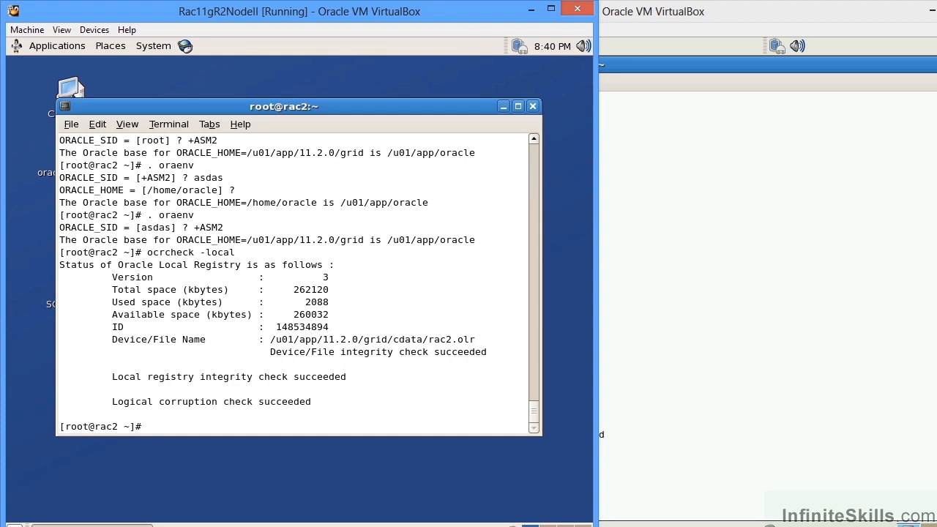
type("cd /")
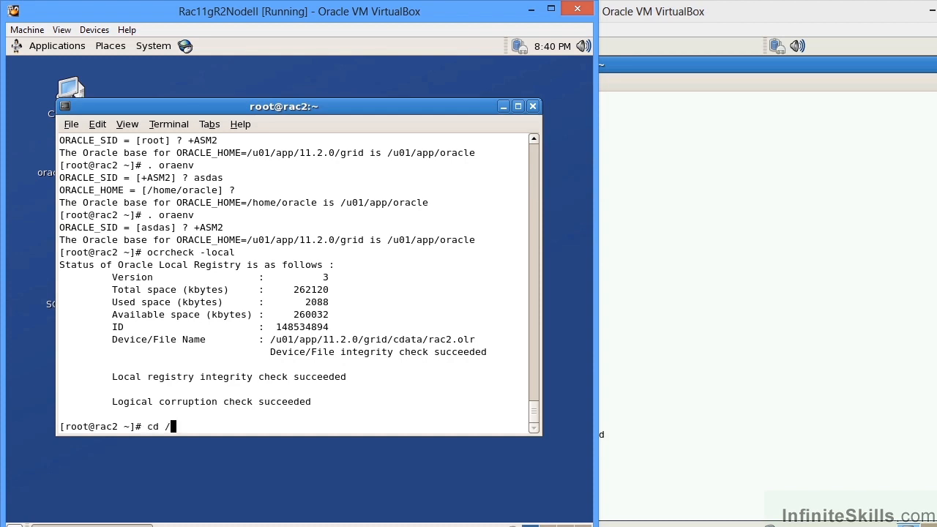
type("u01/app/11.2.0/")
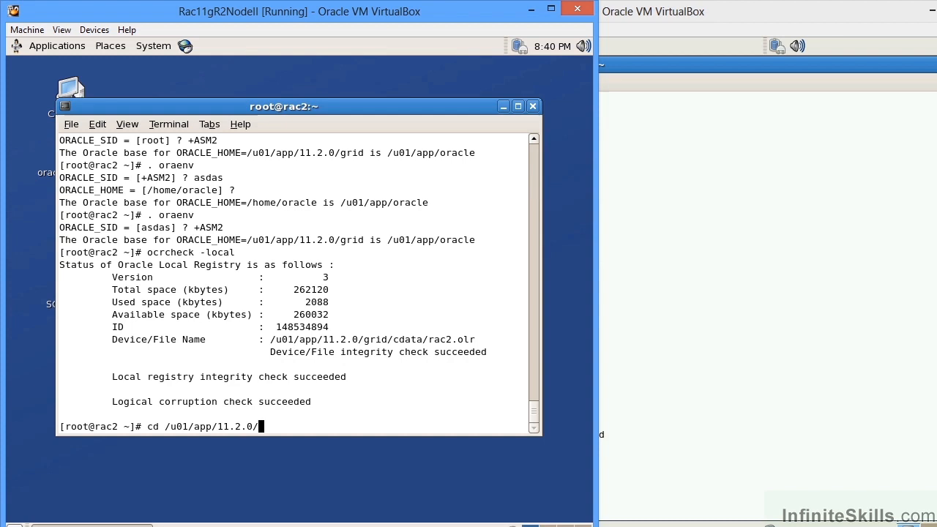
type("grid/cdata/")
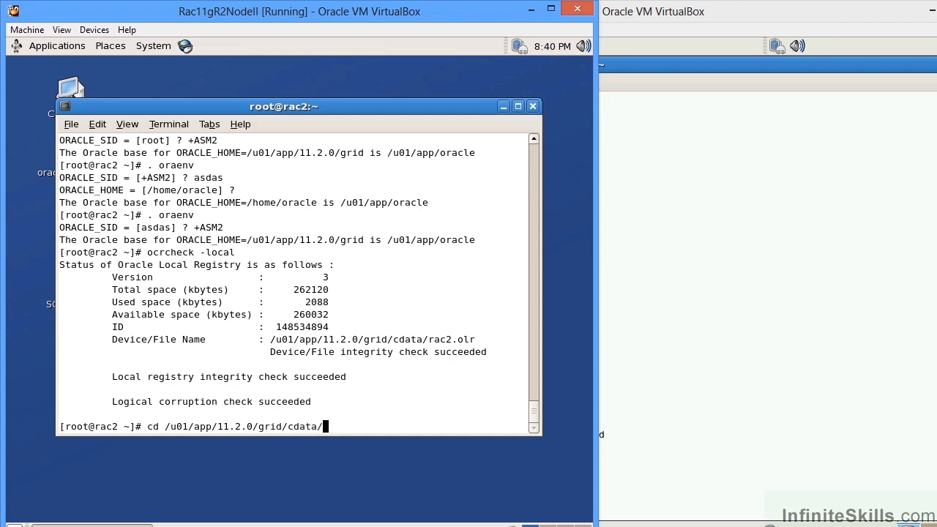
type("ls")
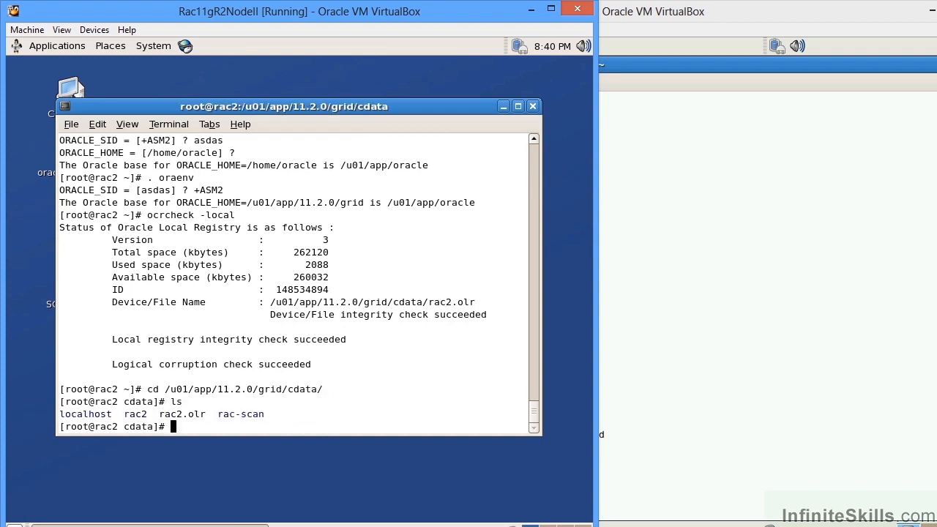
type("vi")
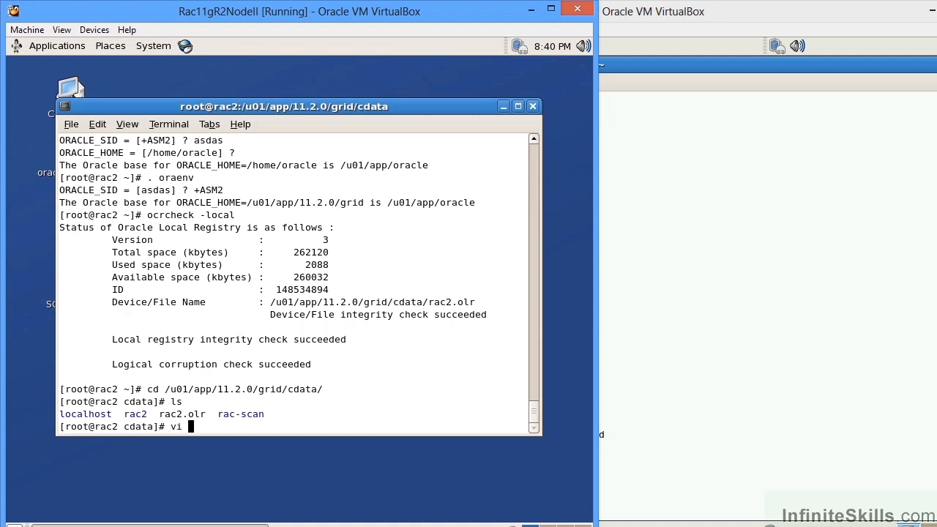
type("rac2.")
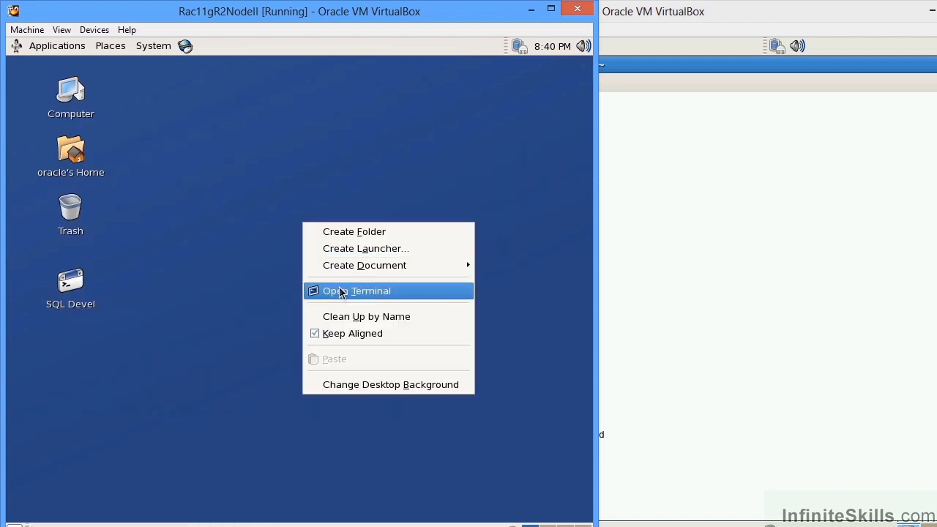
Open a new root terminal on rac2 and page rac2.olr from $ORACLE_HOME/cdata with more.
left_click(357, 290)
type("cd")
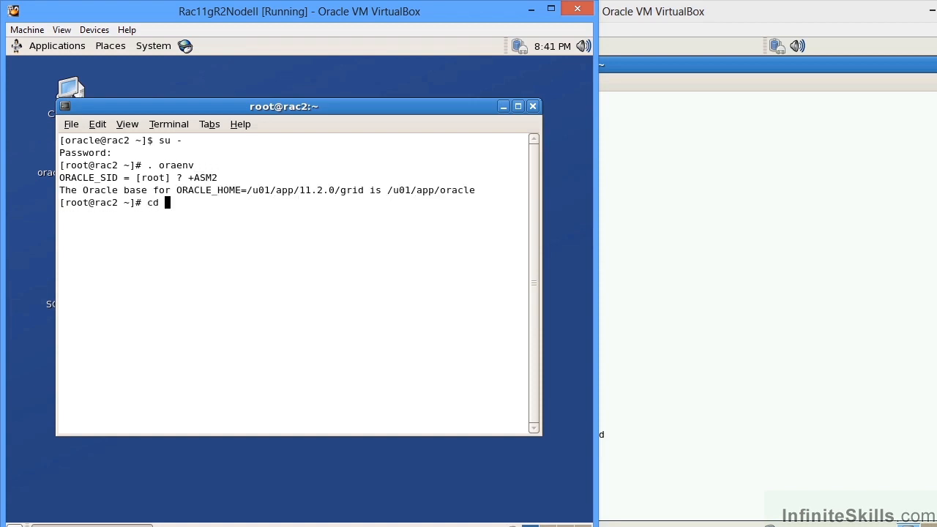
type("$ORACLE_HOME")
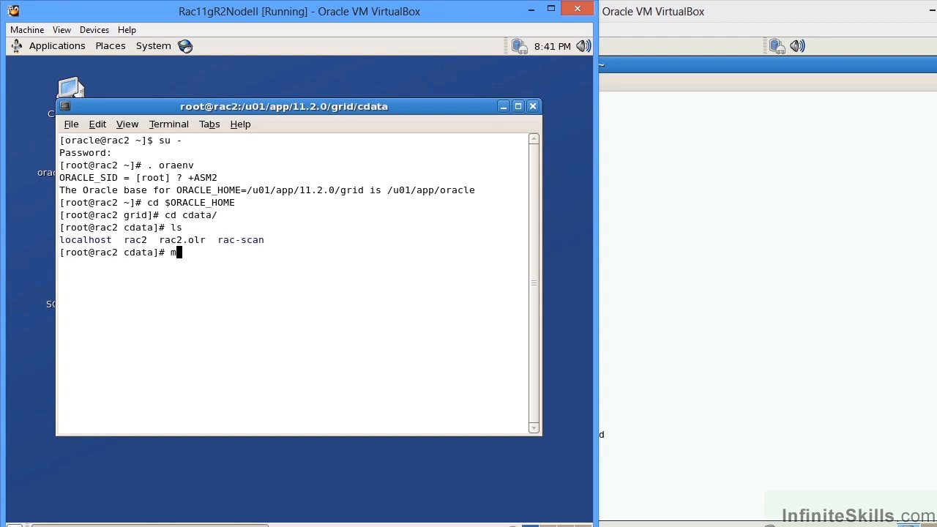
type("ore rac")
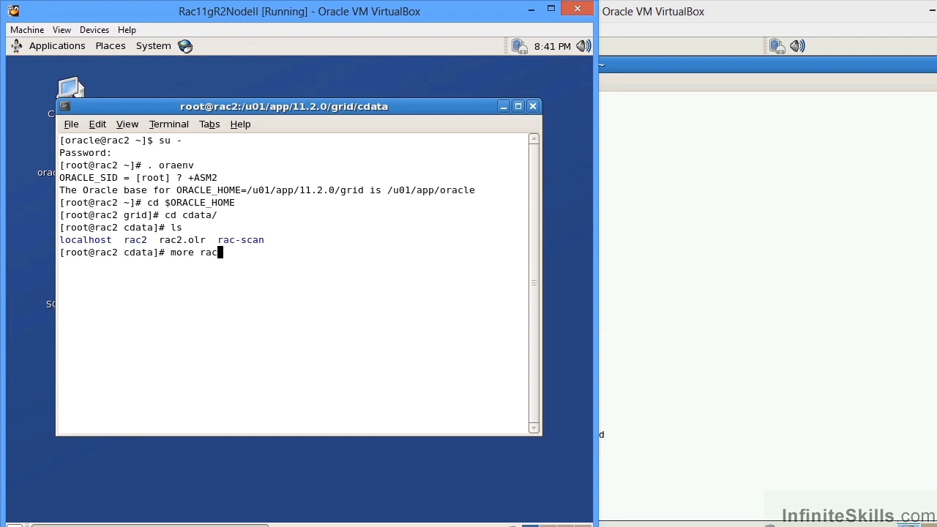
key("Return")
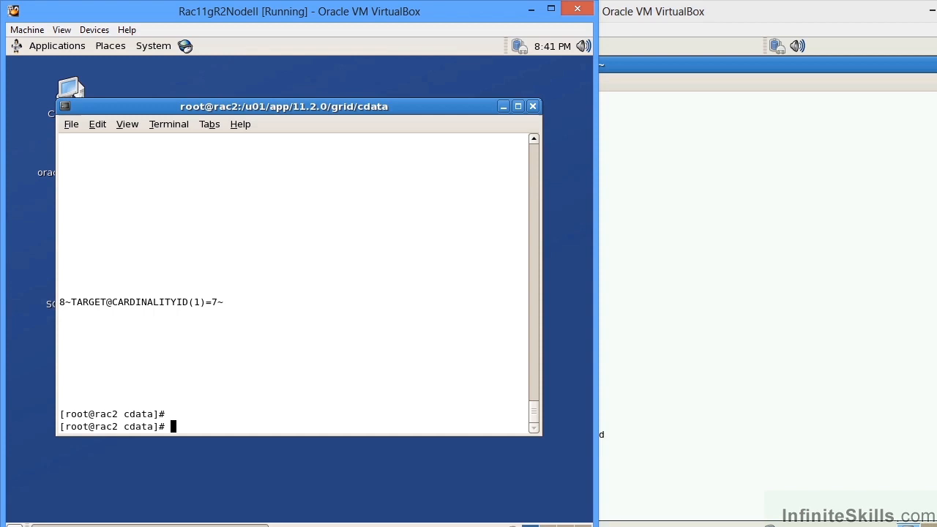
type("c")
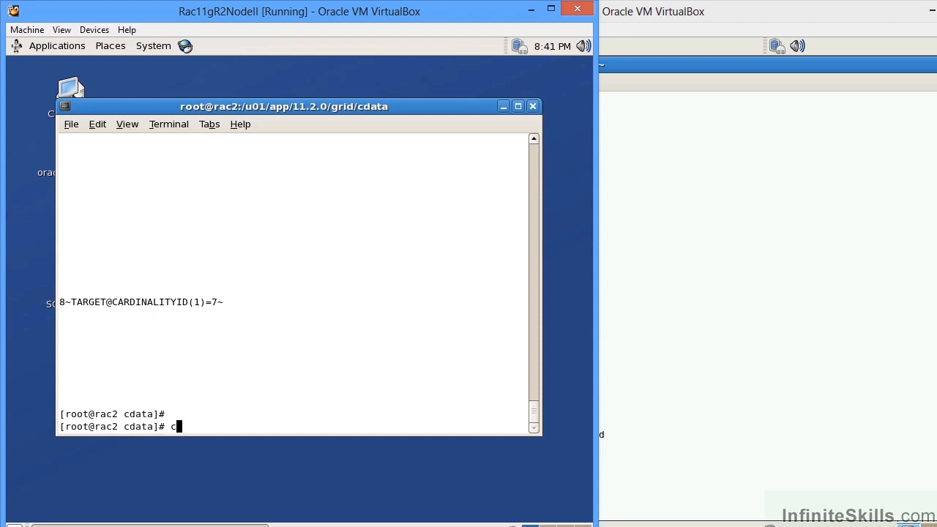
On rac2, move into /etc/oracle and display ocr.loc showing ocrconfig_loc=+RAC1, local_only=FALSE.
type("d /etc")
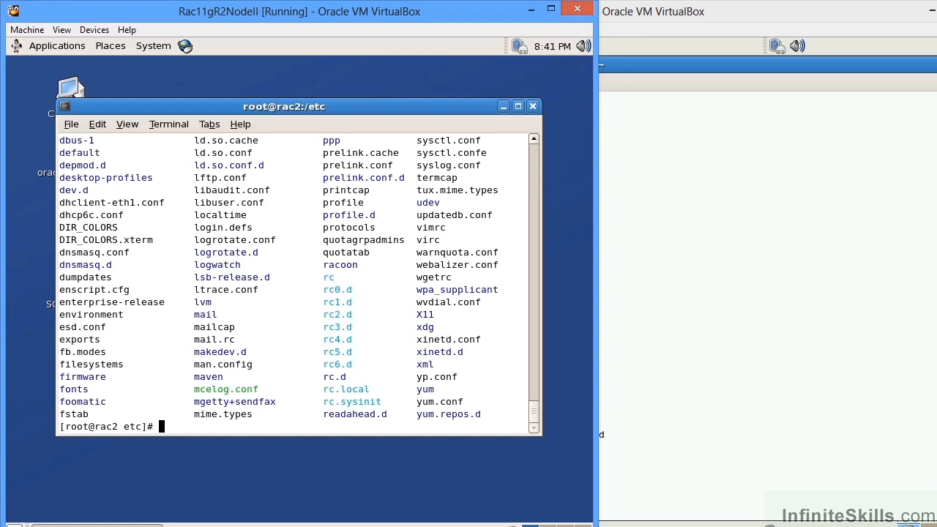
type("cd oracle")
type("pwd")
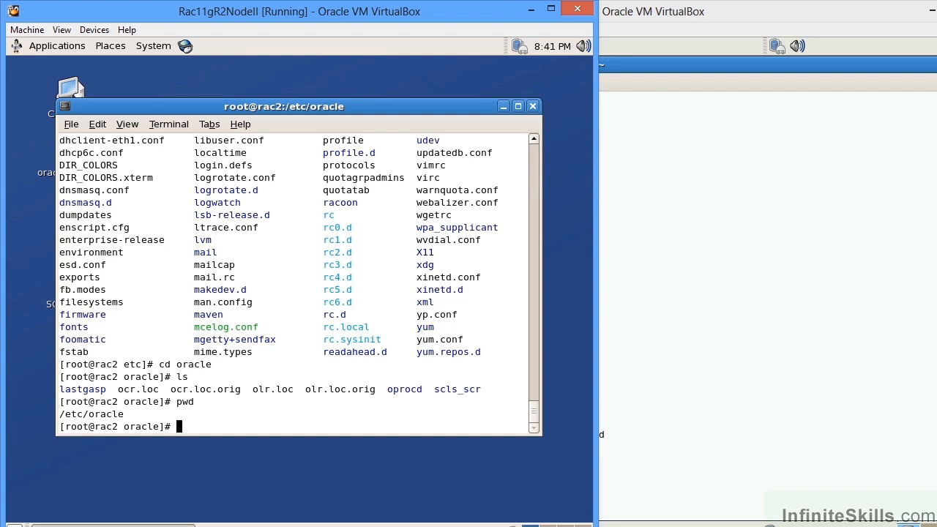
type("more ocr.loc")
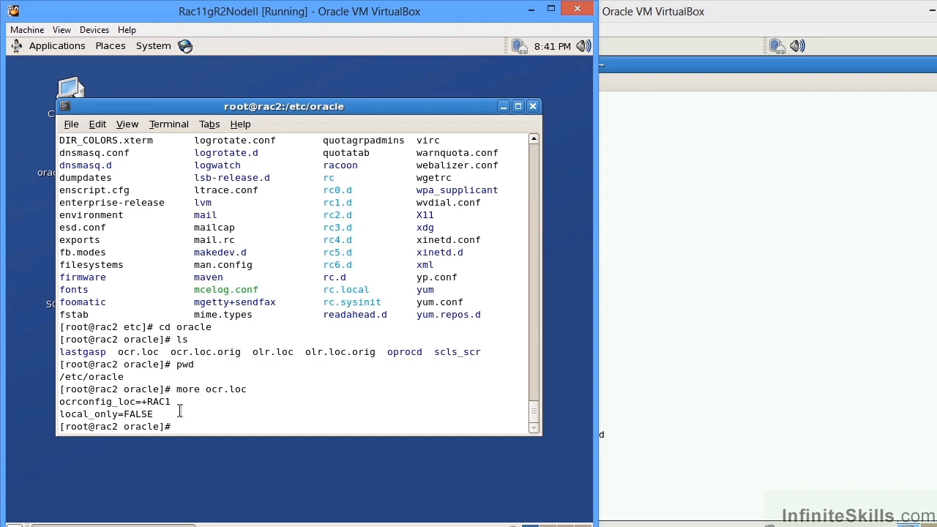
type("vi olr")
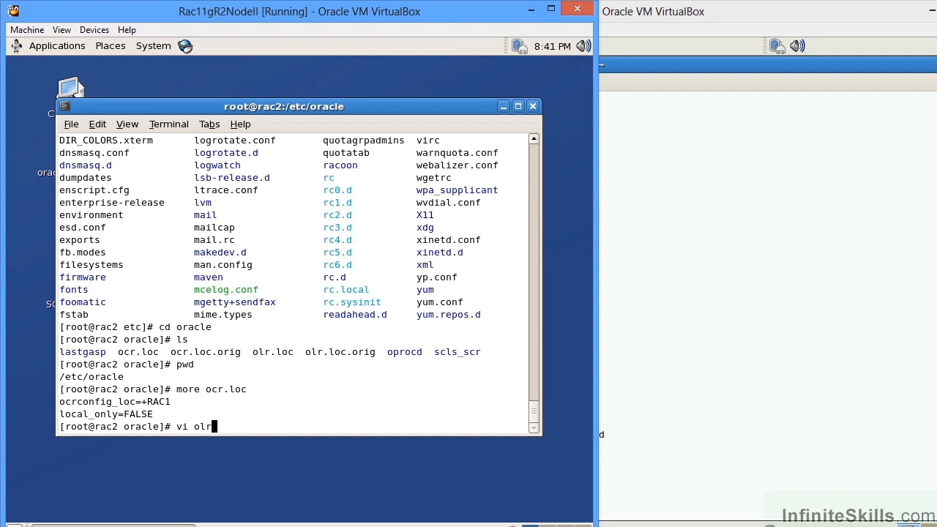